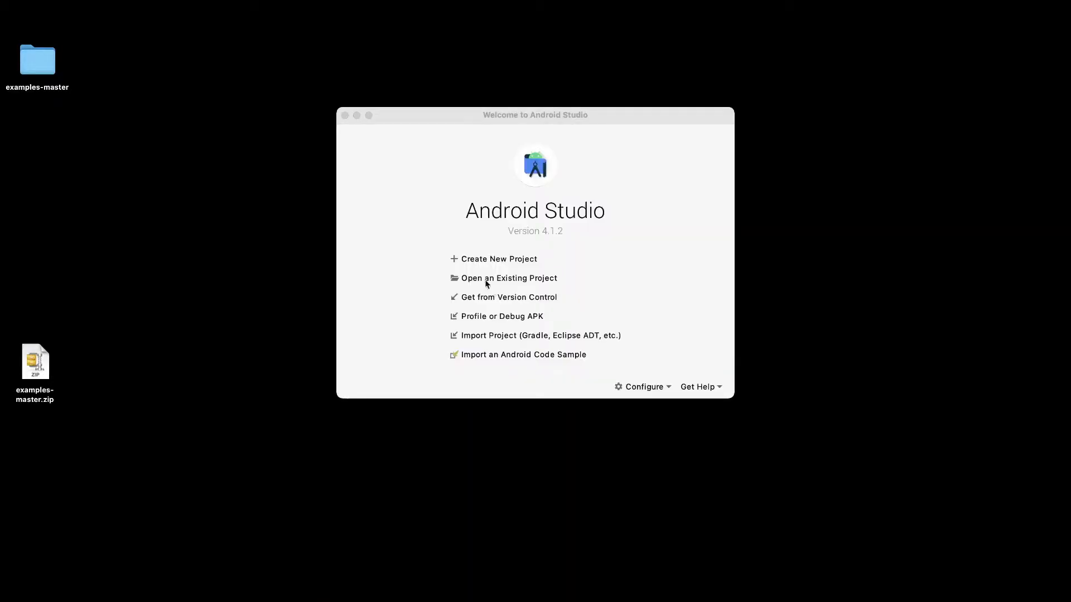
mouse_move(485, 278)
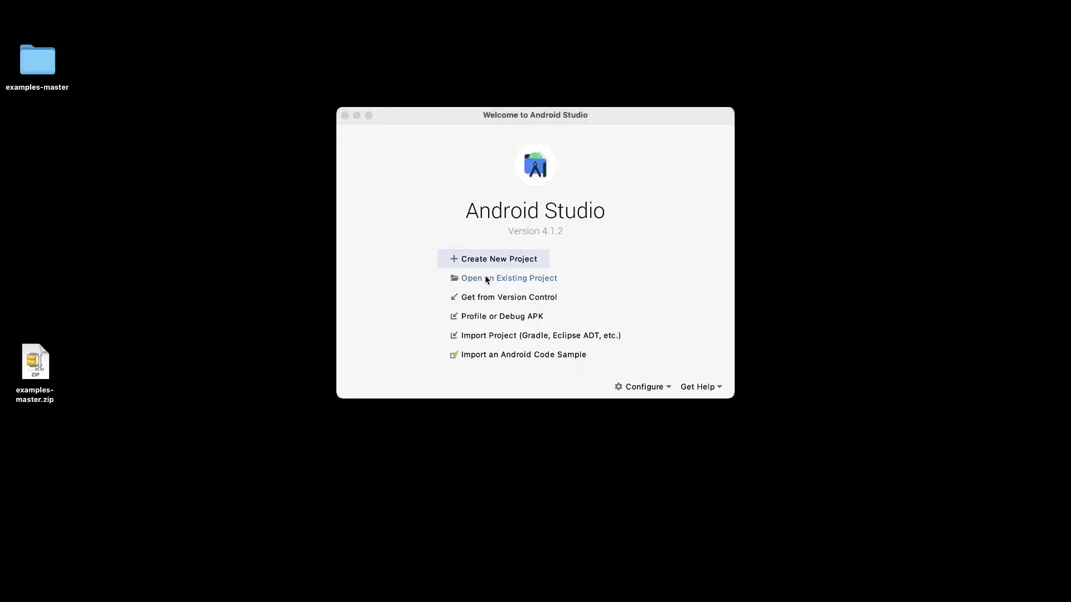
Step: Browse Desktop > examples-master > lite > examples to the image_segmentation sample folder
left_click(508, 278)
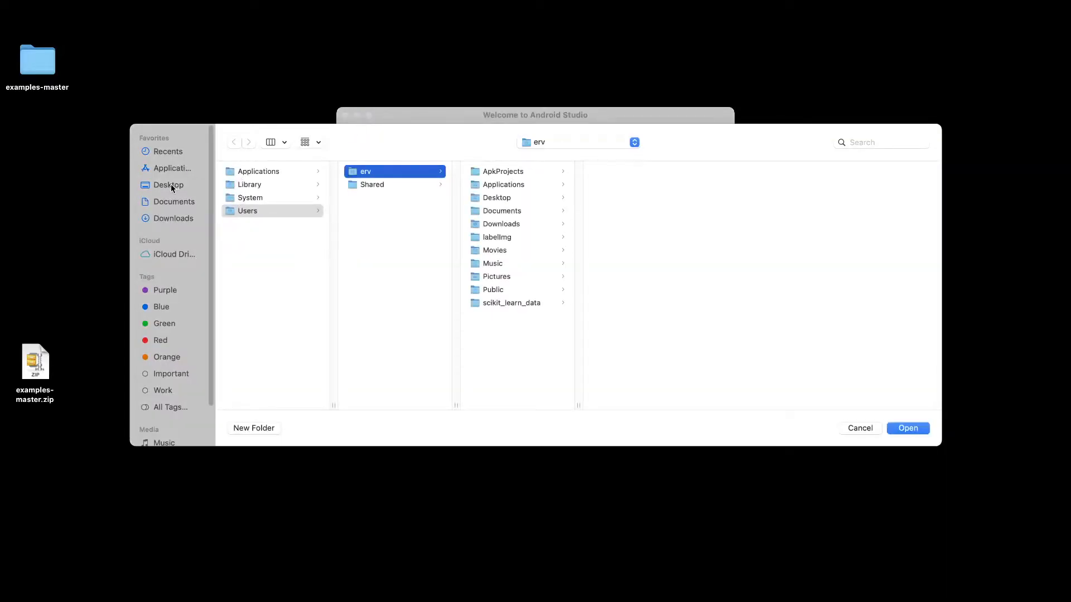
left_click(168, 185)
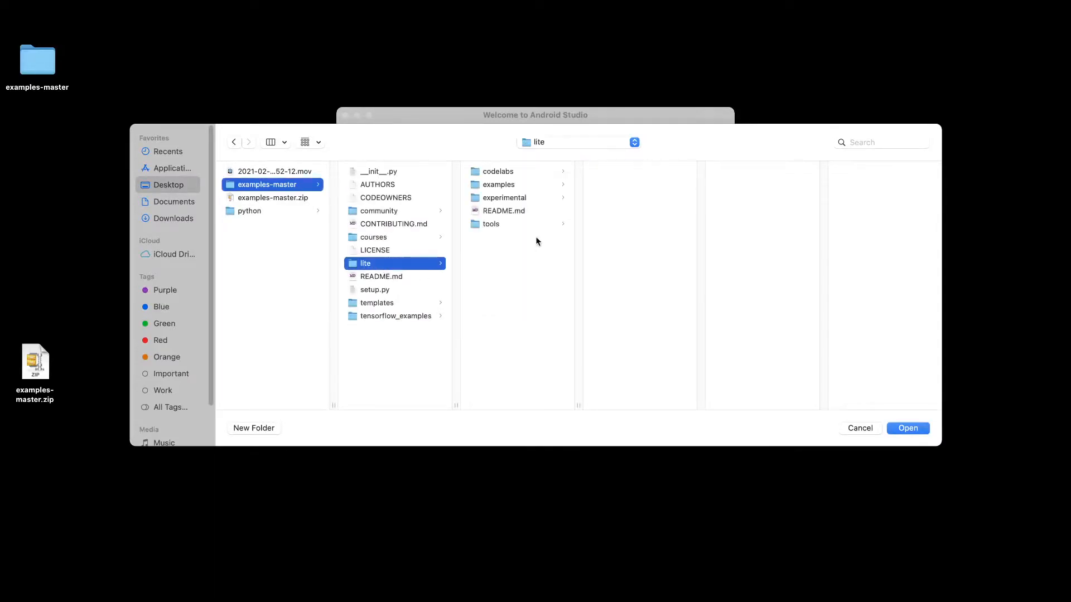
left_click(499, 185)
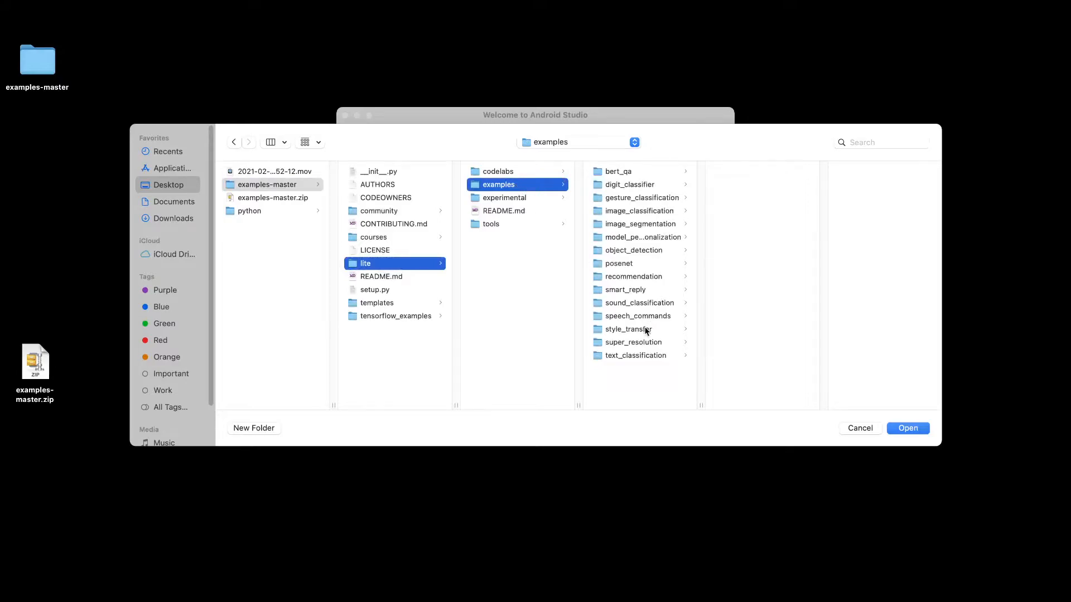
mouse_move(633, 230)
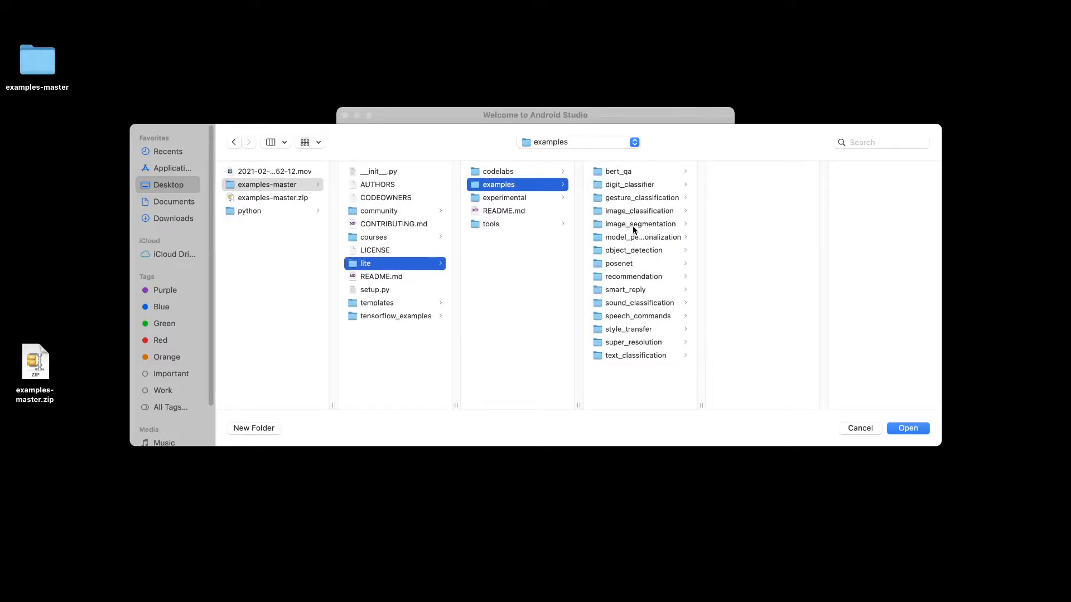
left_click(631, 223)
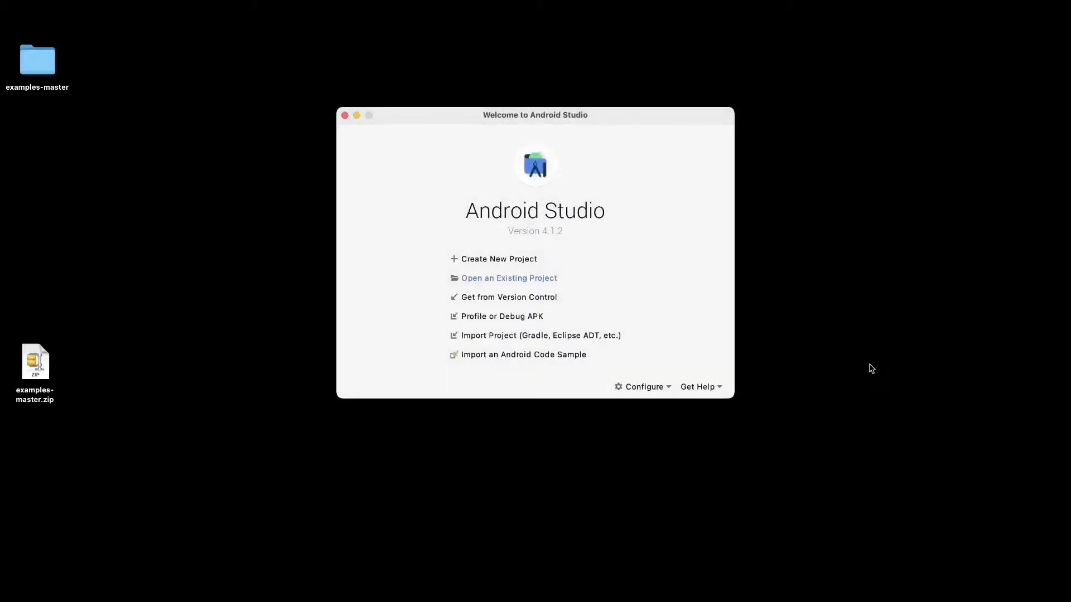
Step: Open the image_segmentation android project and let Gradle sync with README.md showing
left_click(508, 278)
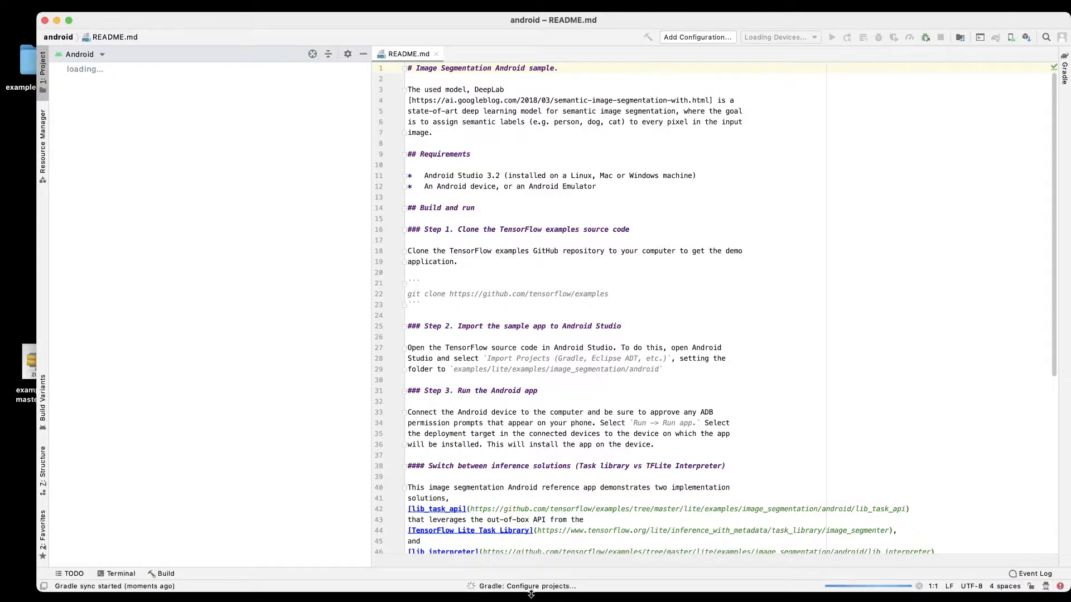
mouse_move(536, 597)
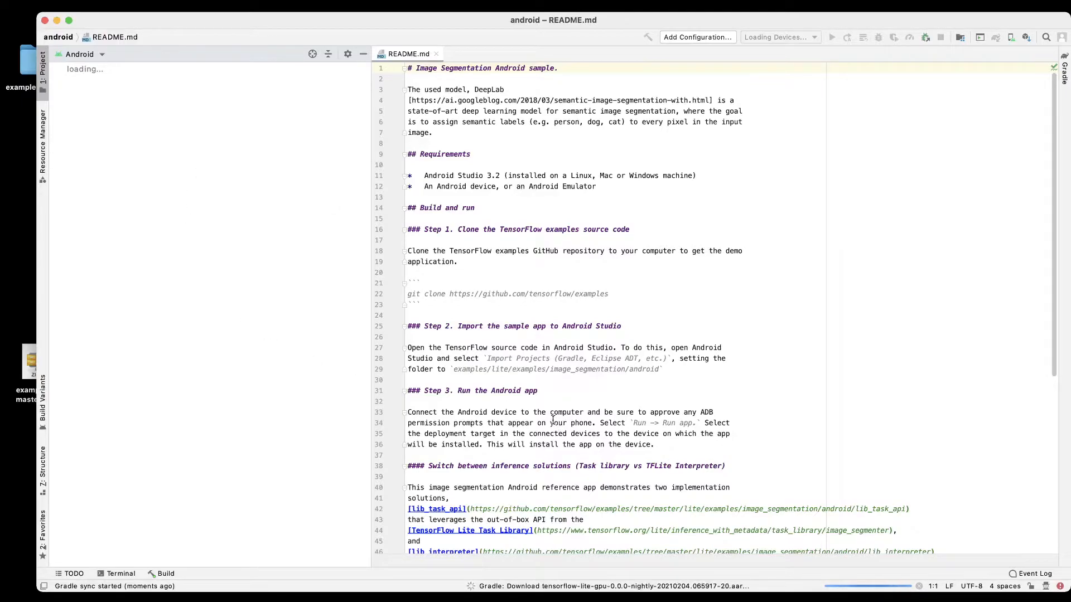
mouse_move(740, 590)
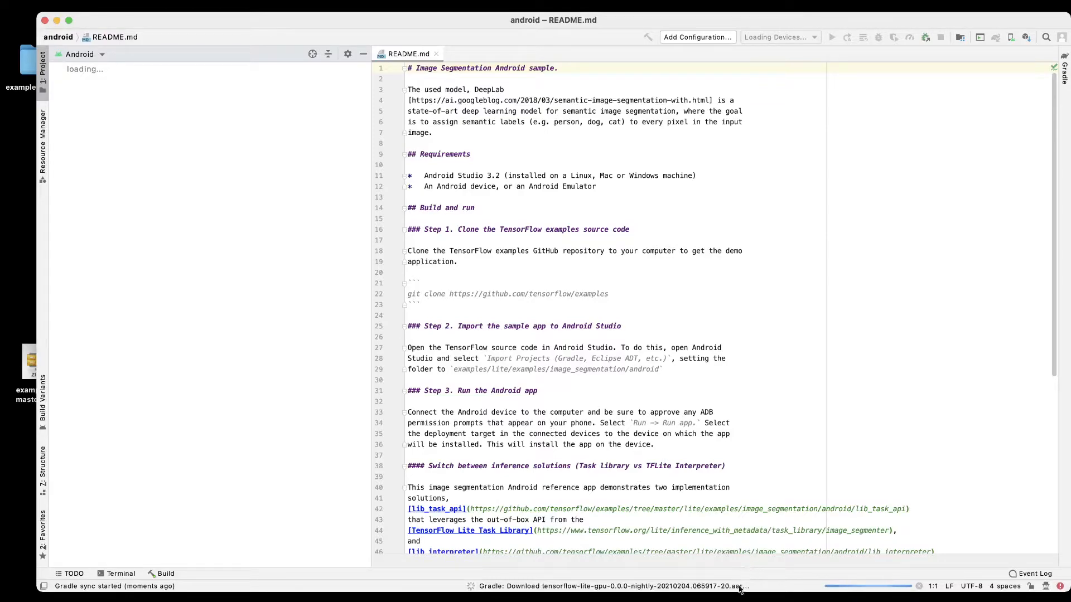
mouse_move(681, 266)
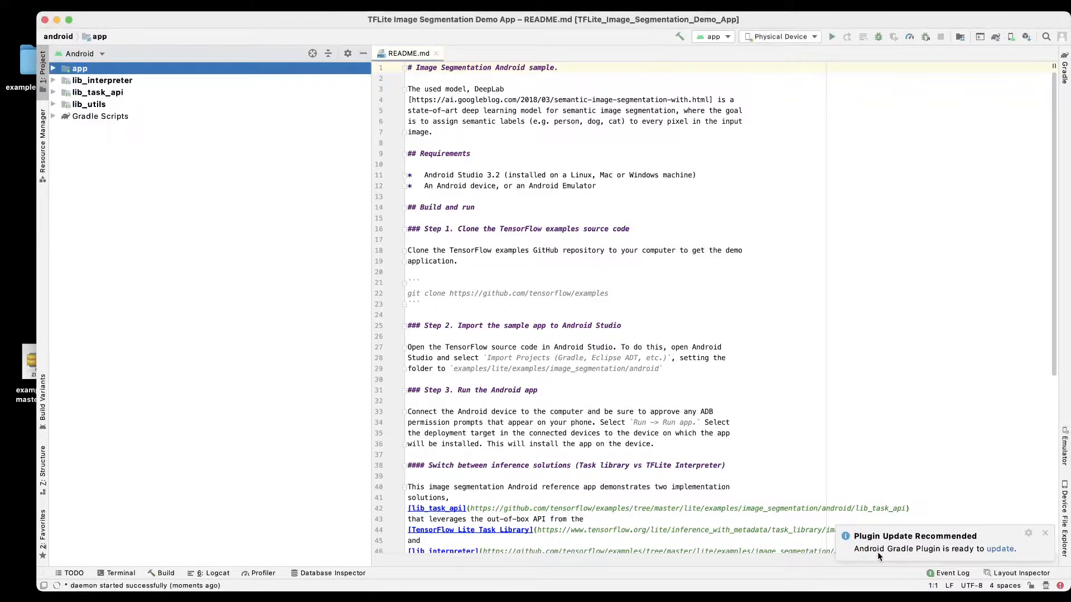
Step: Dismiss the Plugin Update Recommended notice with samsung SM-M307F as target device
left_click(779, 36)
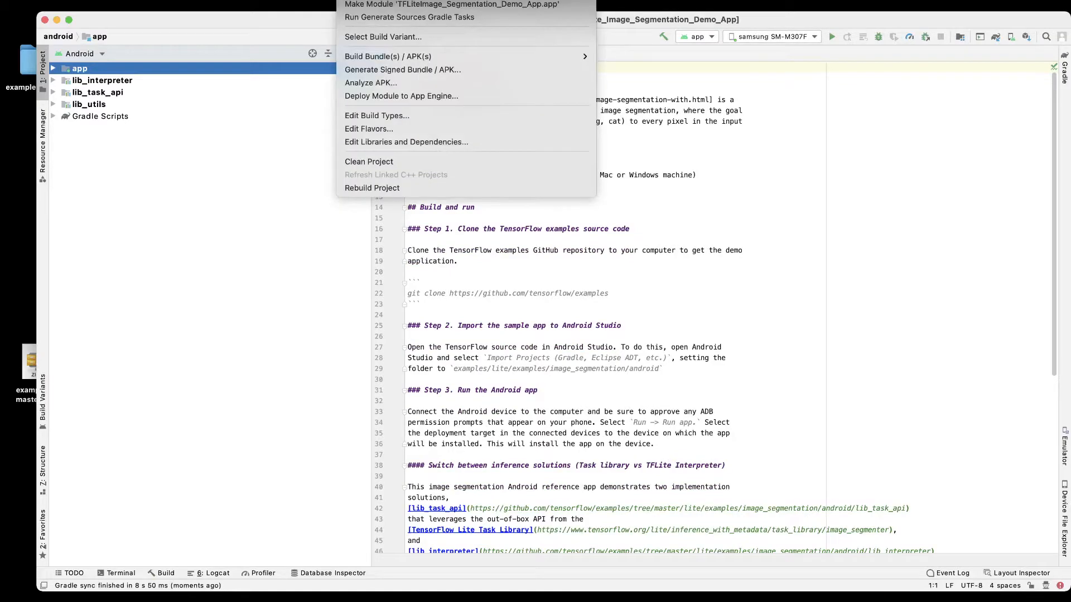
Step: Run Make Project to build the app, task API and interpreter modules
left_click(371, 188)
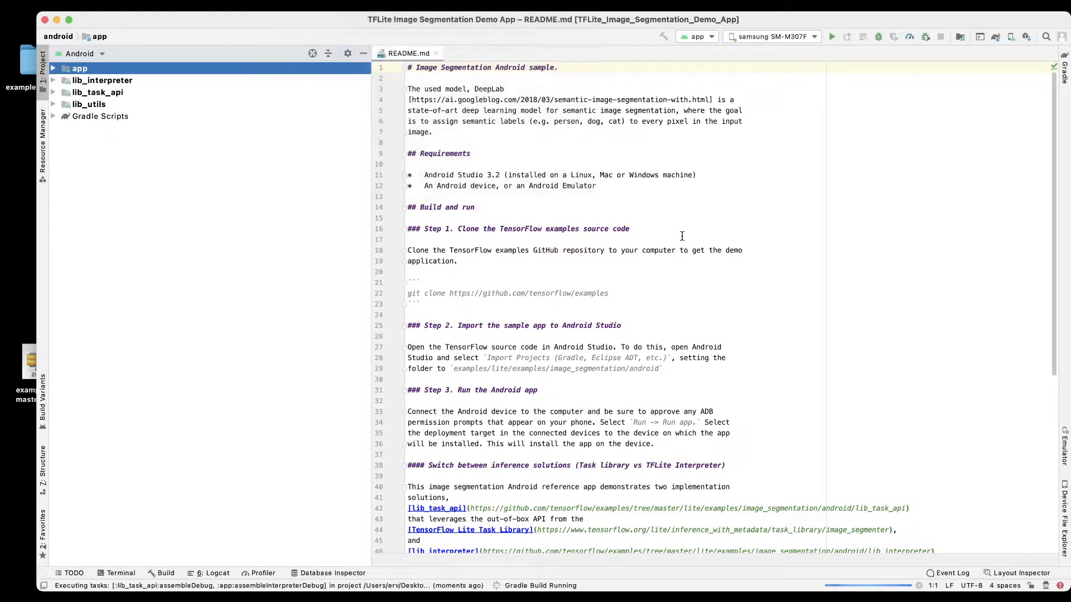
mouse_move(603, 359)
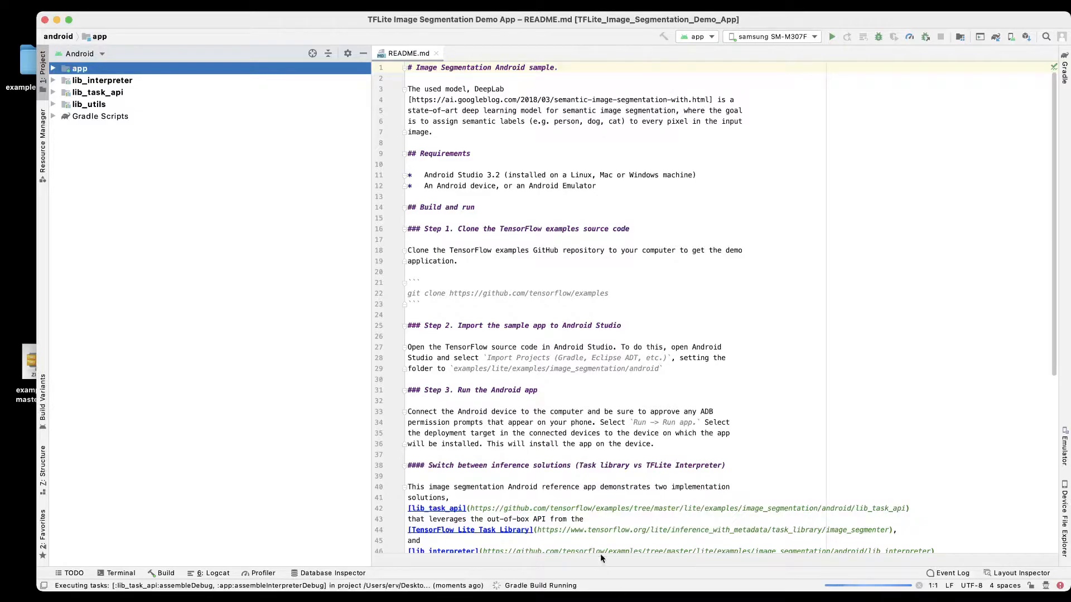
mouse_move(681, 378)
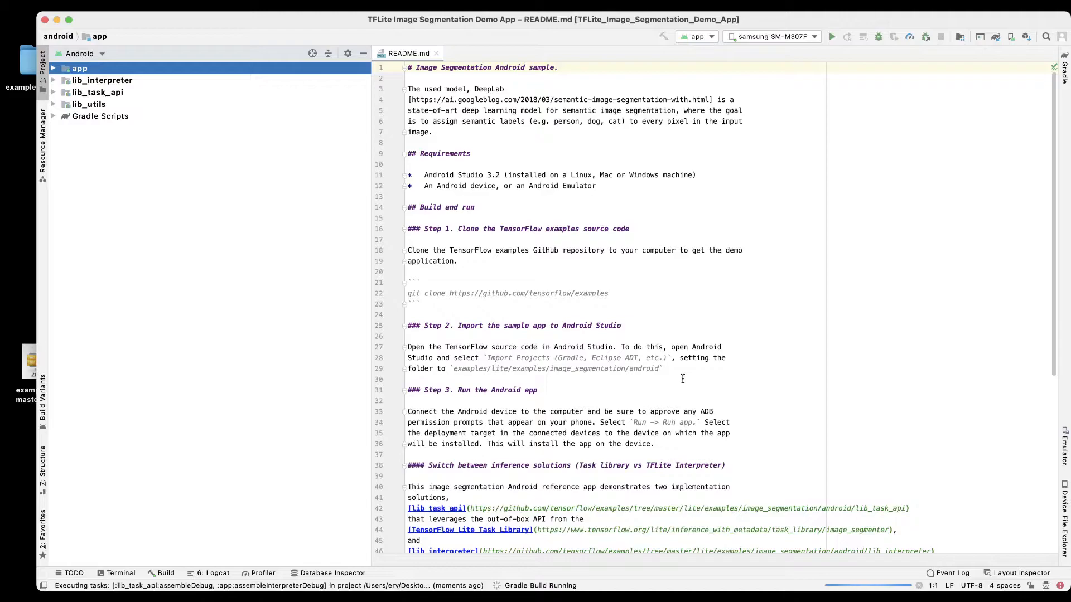
mouse_move(497, 306)
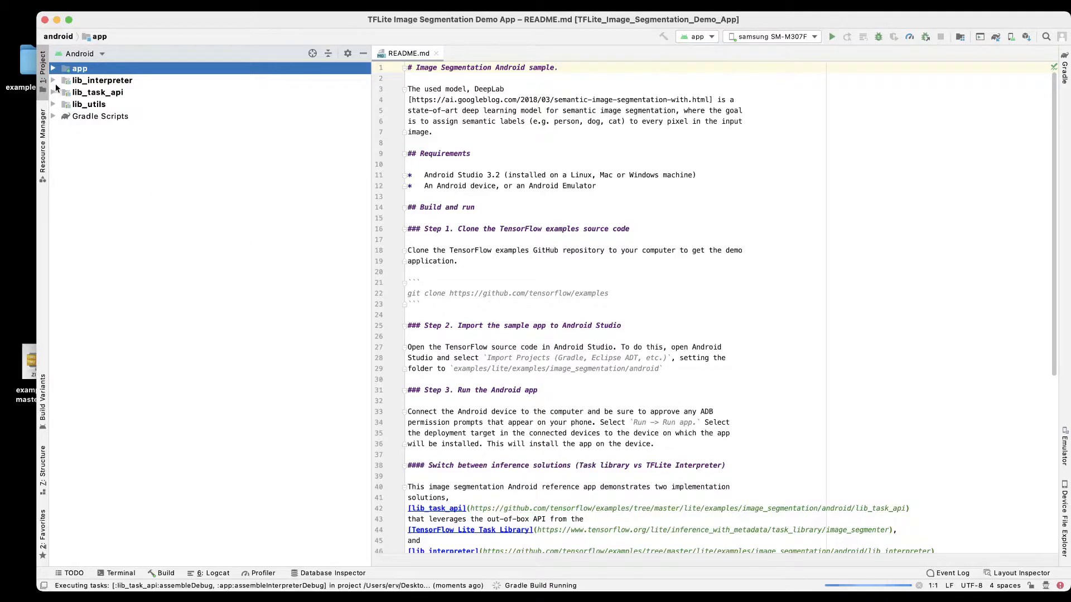
Step: Expand the app module to show manifests, java, res and assets
left_click(52, 68)
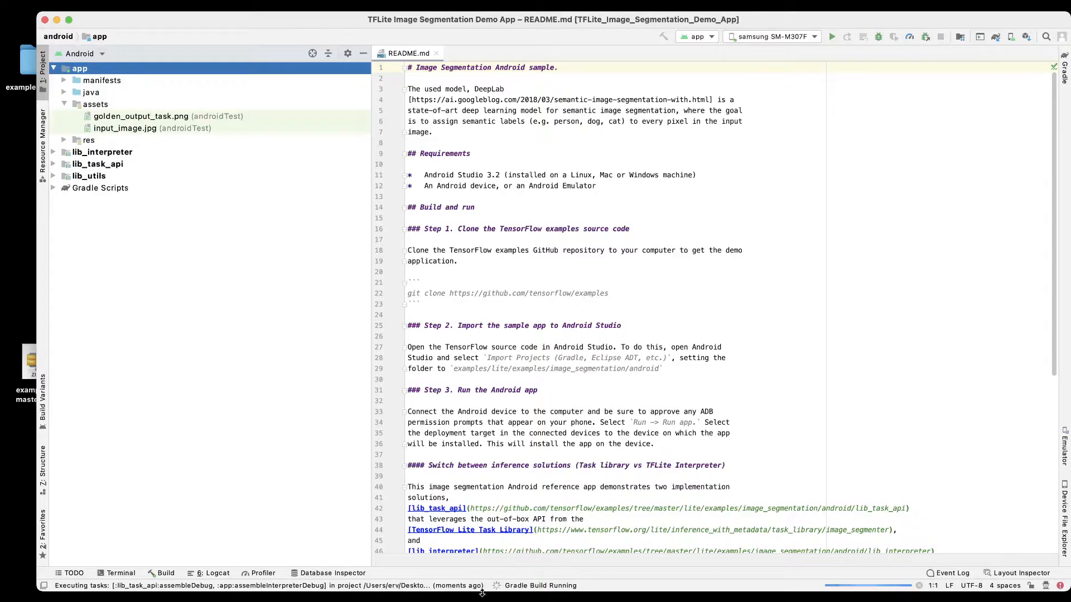
mouse_move(602, 589)
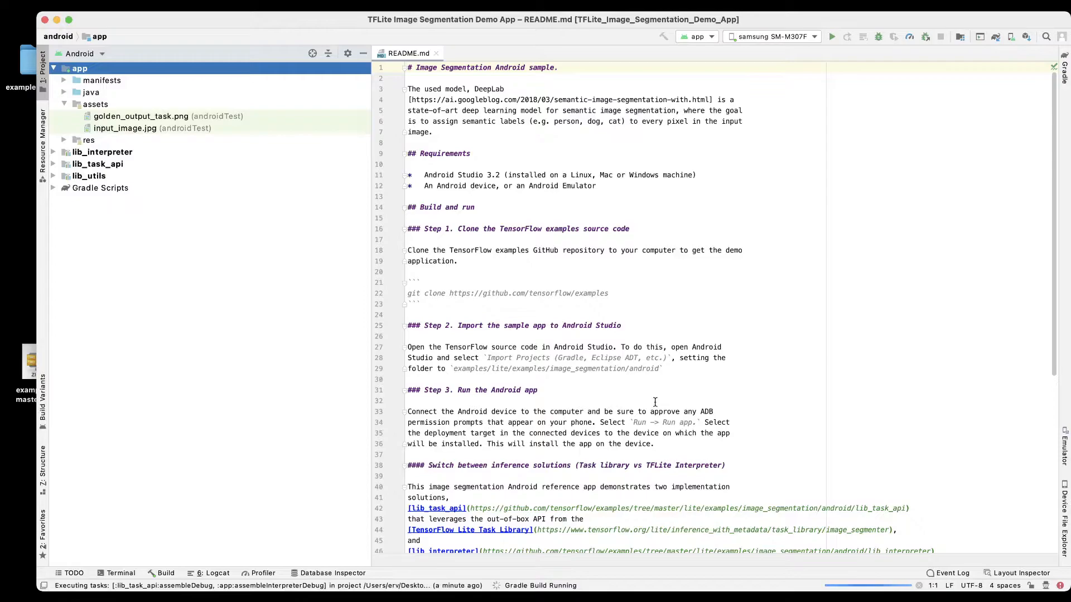
mouse_move(746, 213)
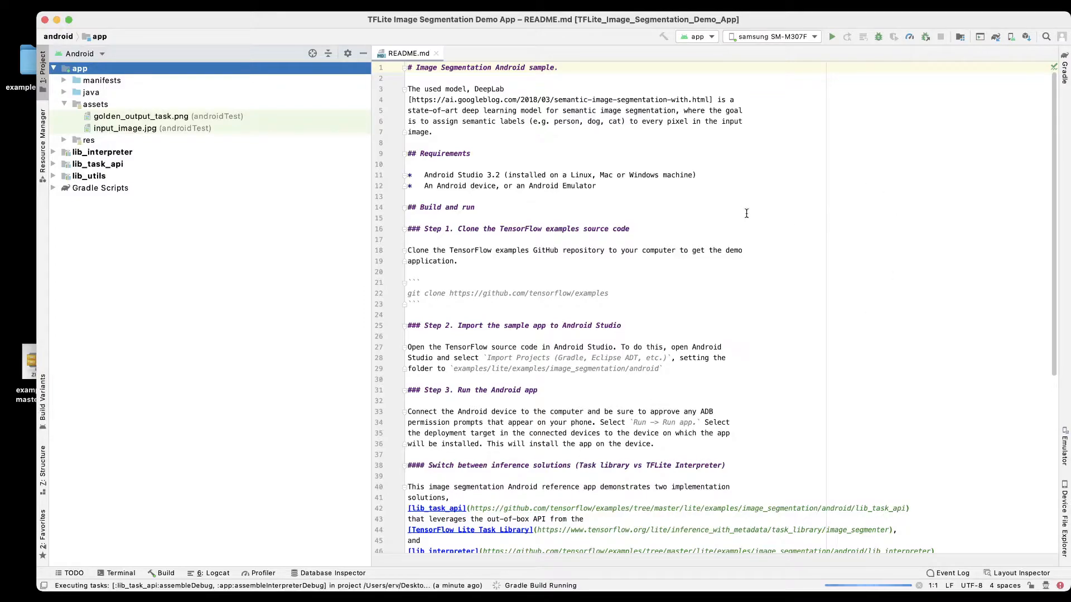
mouse_move(789, 39)
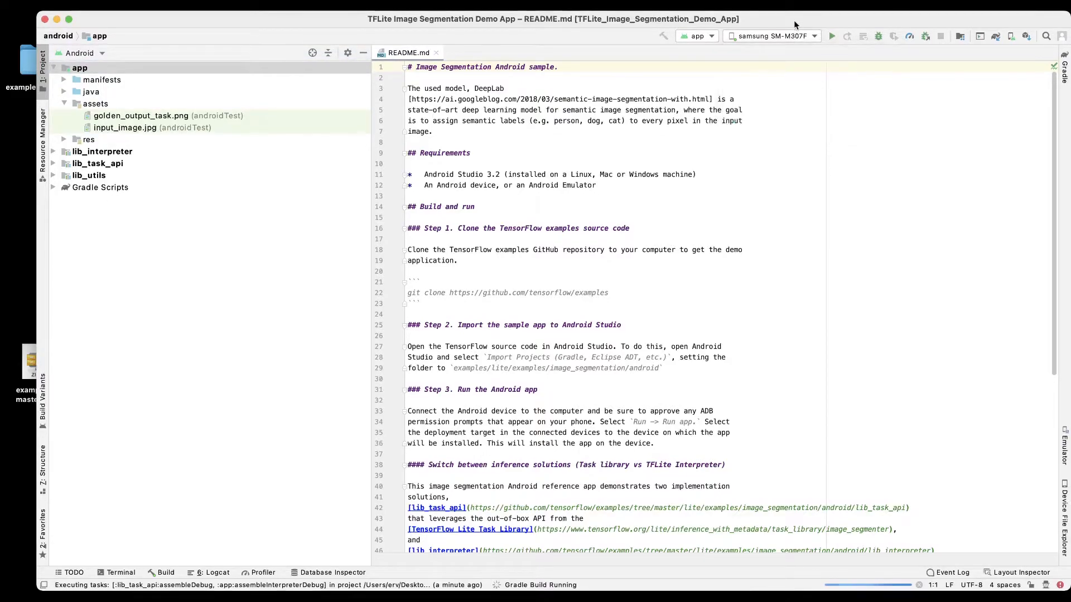
mouse_move(859, 197)
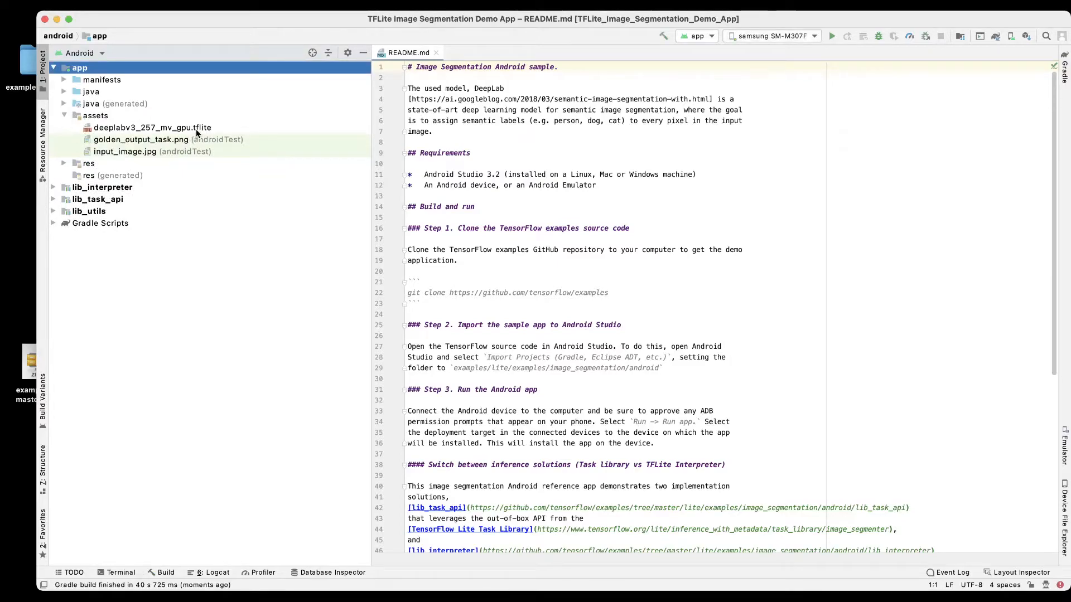
Step: Select deeplabv3_257_mv_gpu.tflite under app > assets
left_click(152, 127)
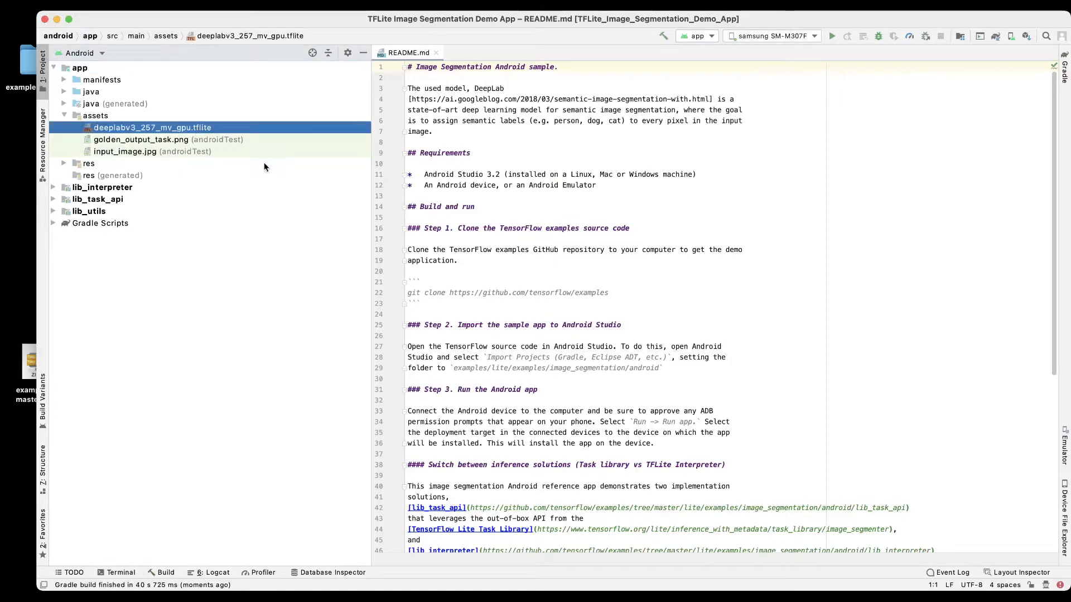
mouse_move(216, 449)
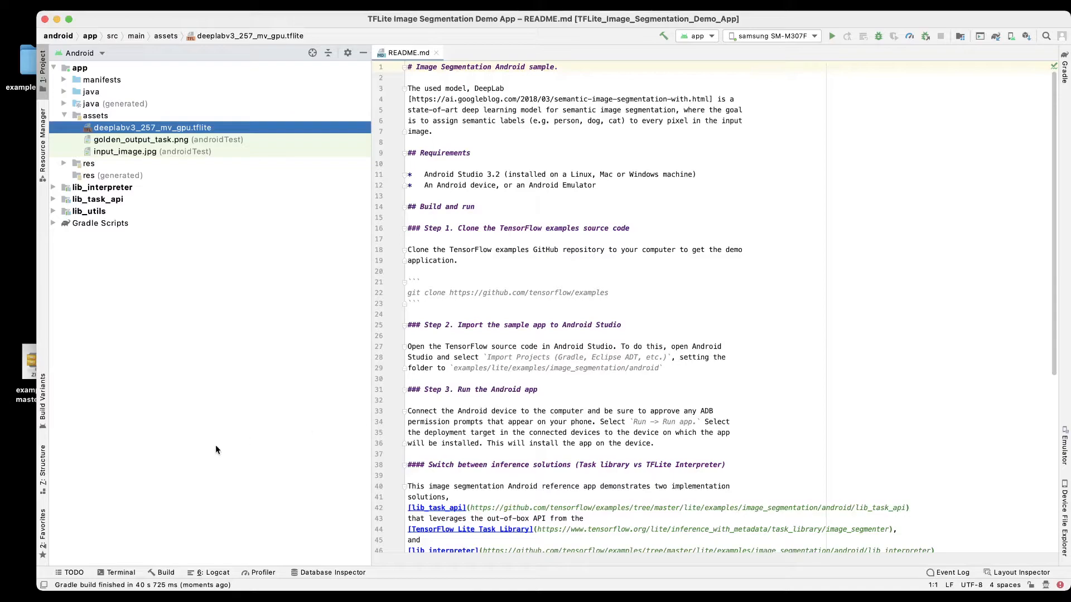
mouse_move(636, 338)
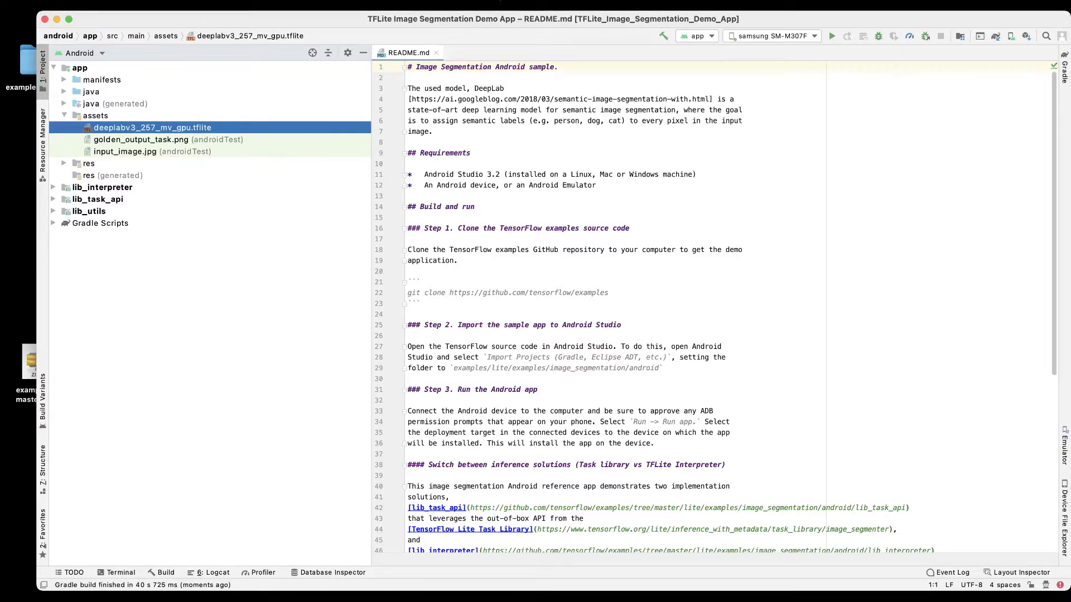
mouse_move(832, 37)
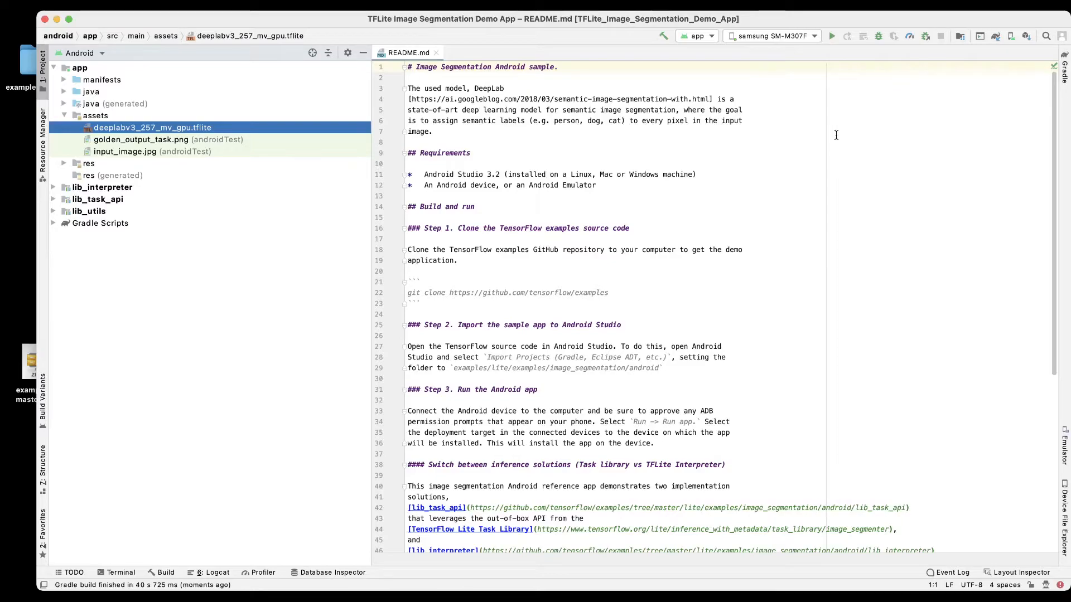
mouse_move(819, 45)
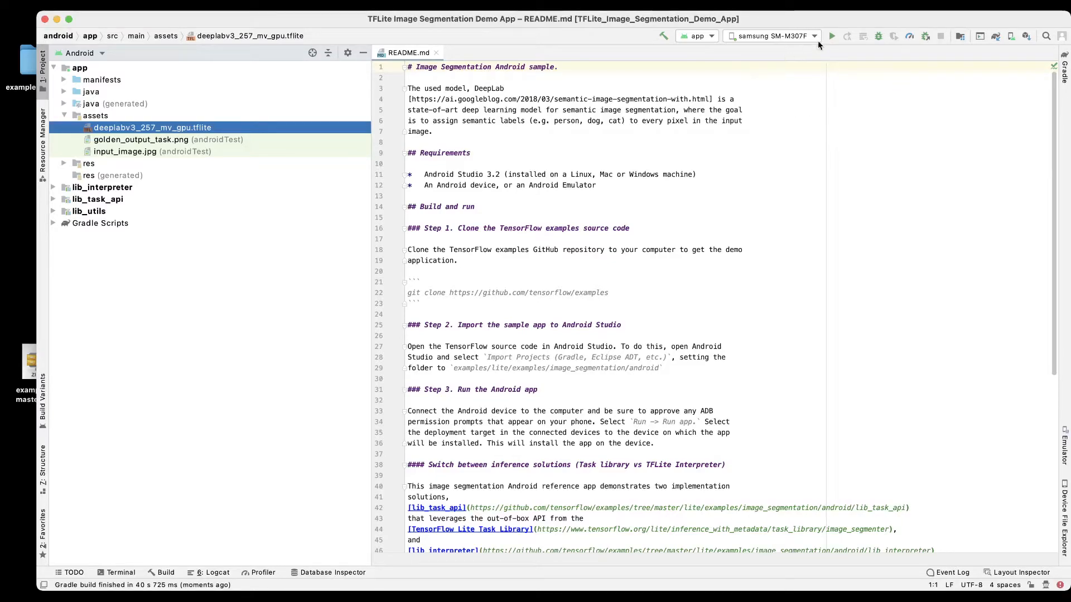
Step: Run 'app' on the samsung SM-M307F phone
left_click(831, 37)
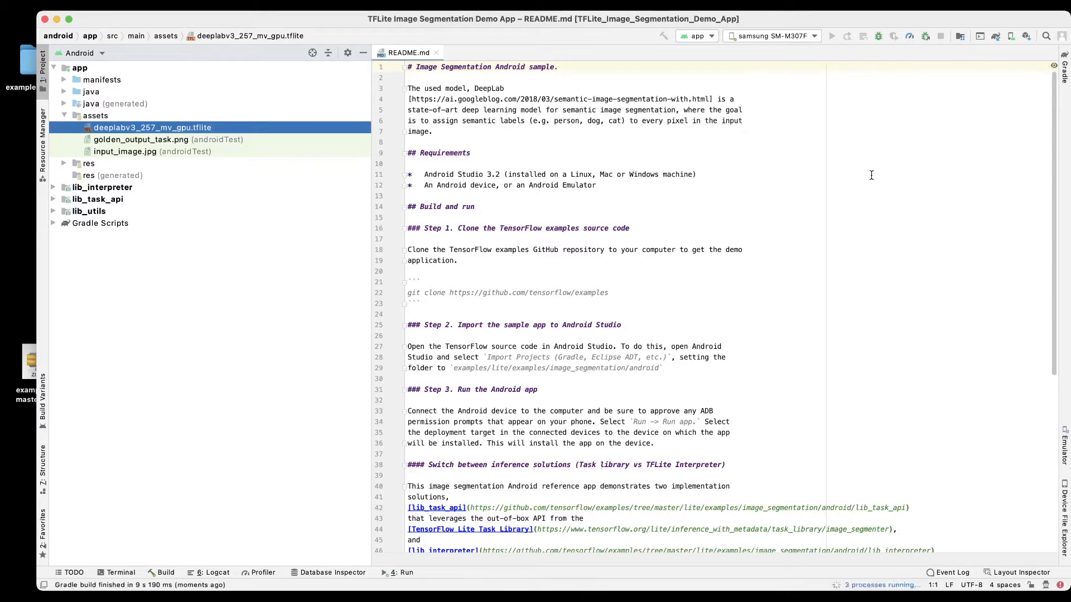
left_click(831, 36)
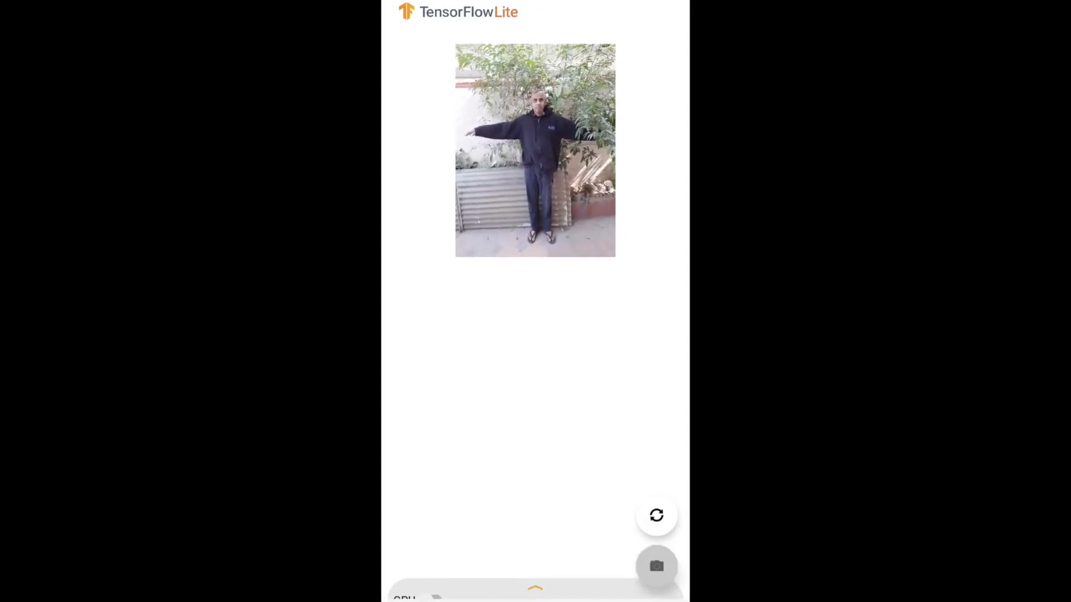
Step: Segment the person photo in the app to display result images below it
left_click(656, 566)
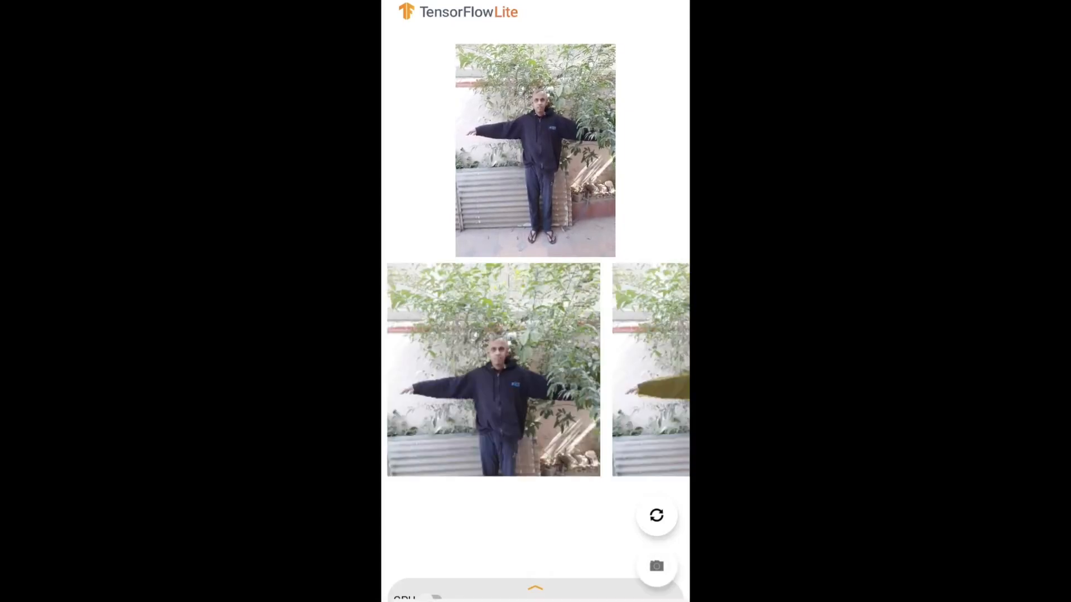